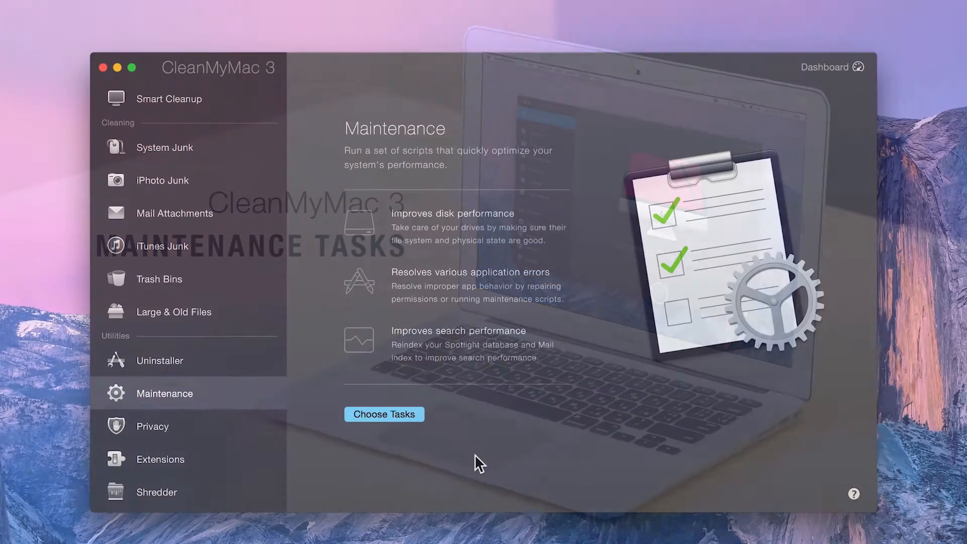
# Open the Maintenance task list and view the Flush DNS Cache description
pyautogui.click(383, 414)
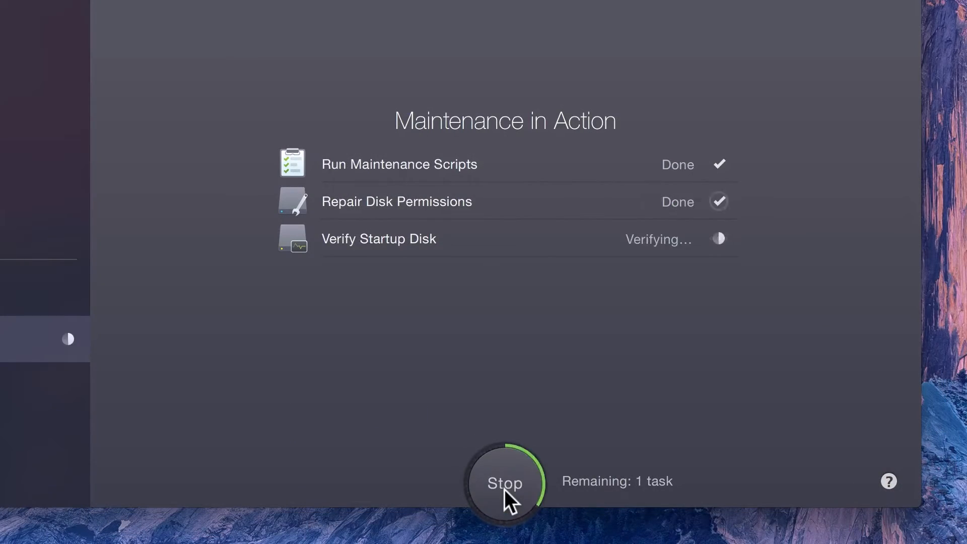
pyautogui.click(505, 482)
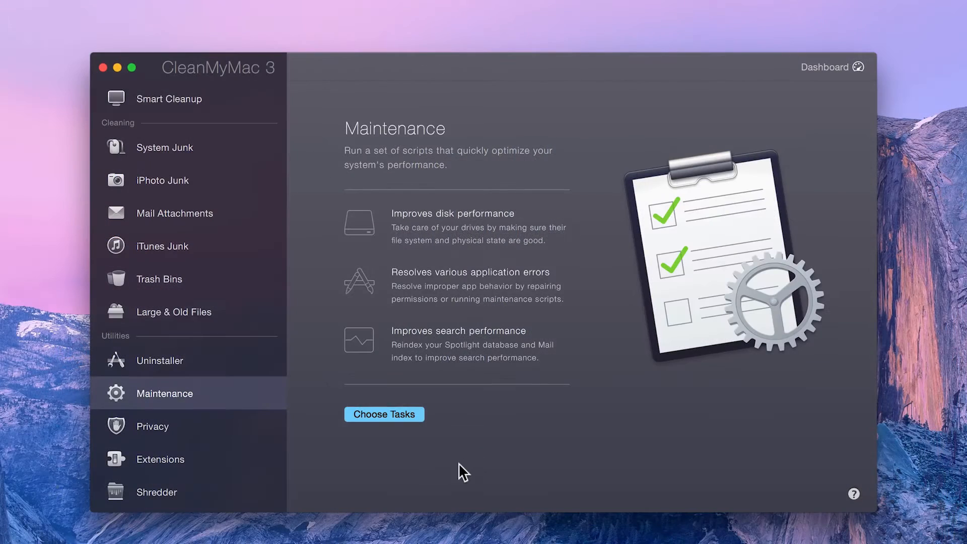
pyautogui.click(384, 414)
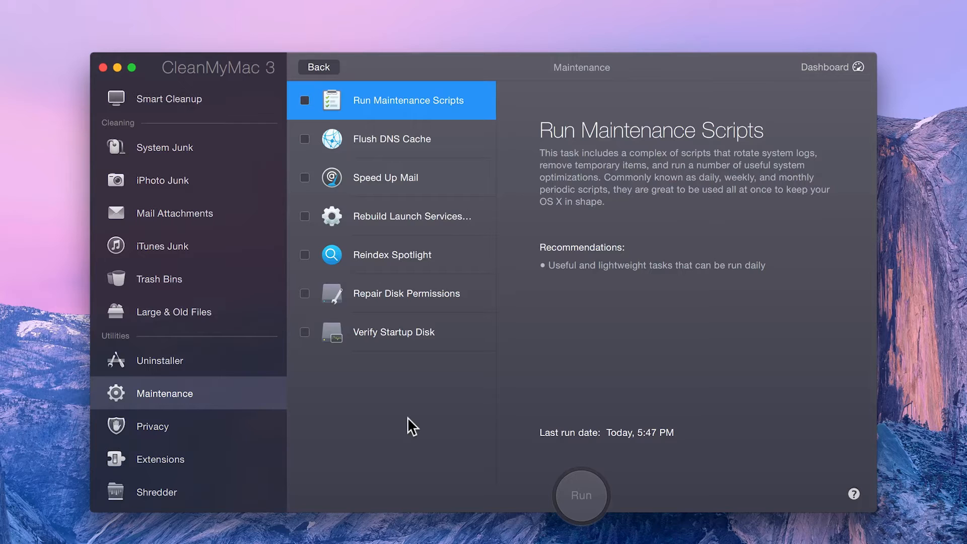
pyautogui.moveTo(457, 158)
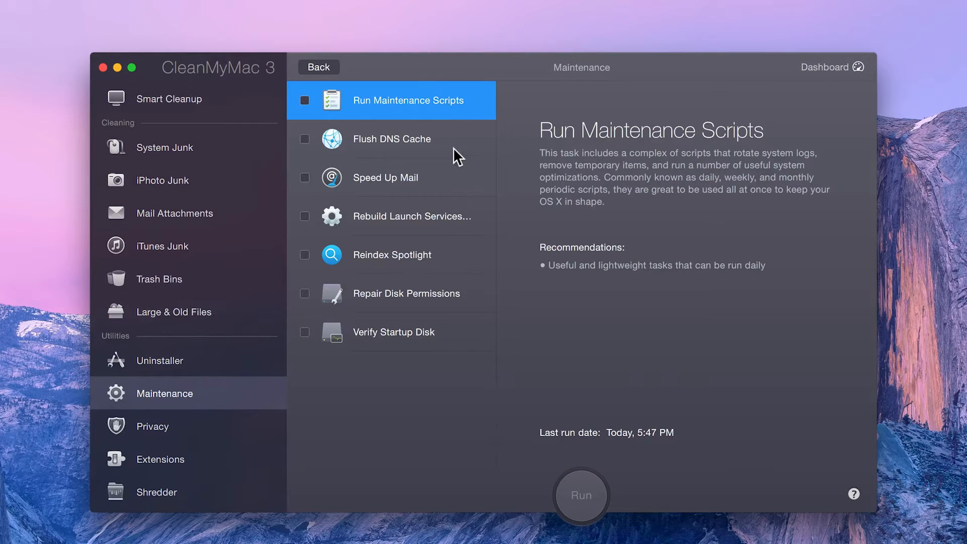
pyautogui.click(392, 139)
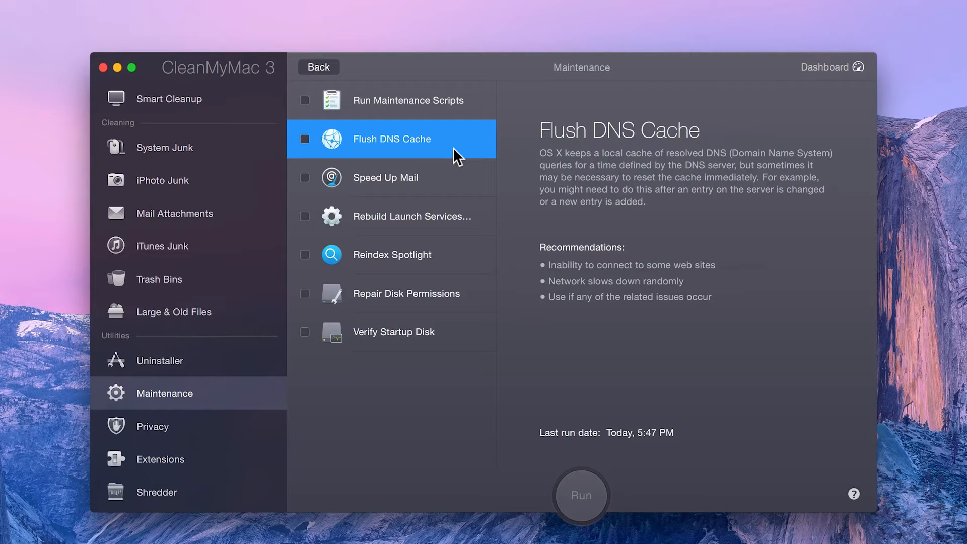
# View the Speed Up Mail and Rebuild Launch Services Database task details
pyautogui.click(391, 178)
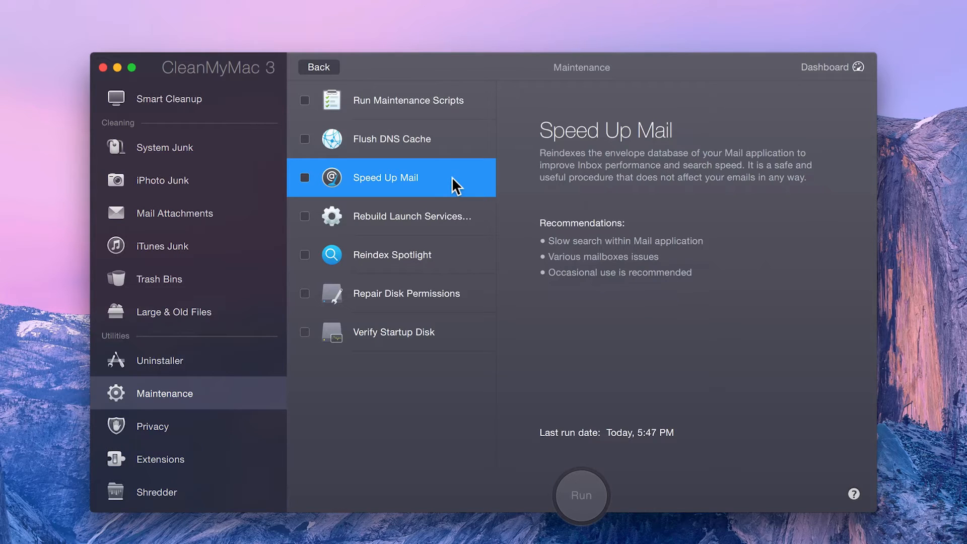
pyautogui.moveTo(481, 223)
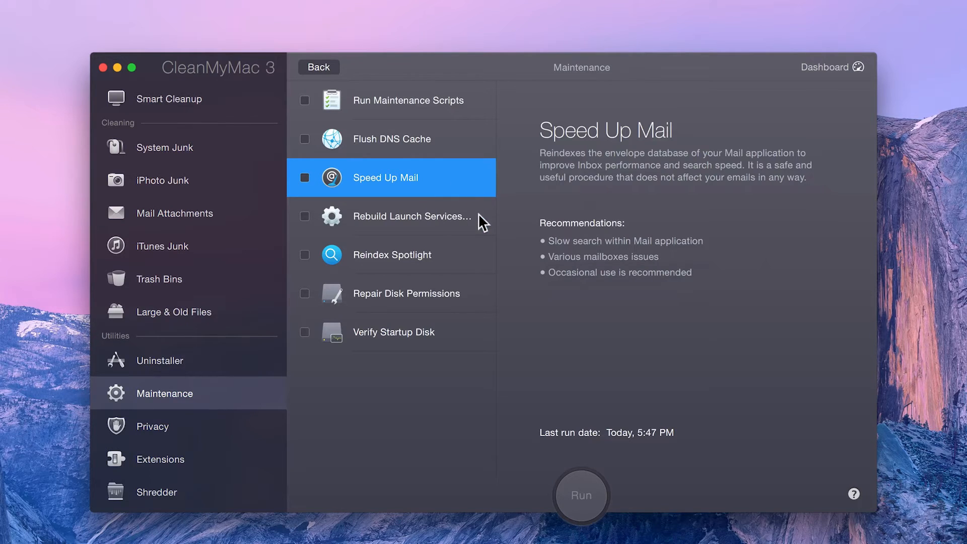
pyautogui.click(412, 216)
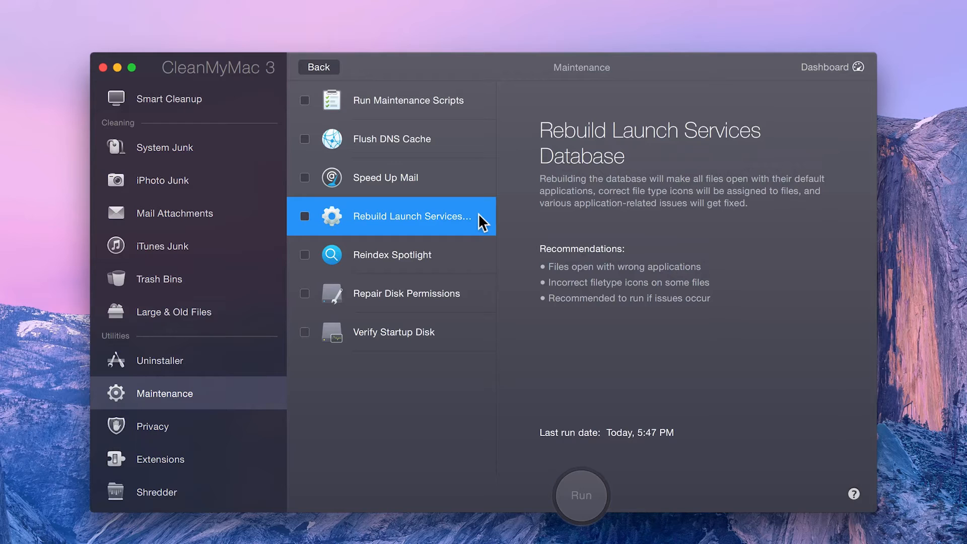
# View the Reindex Spotlight and Repair Disk Permissions task details
pyautogui.click(391, 254)
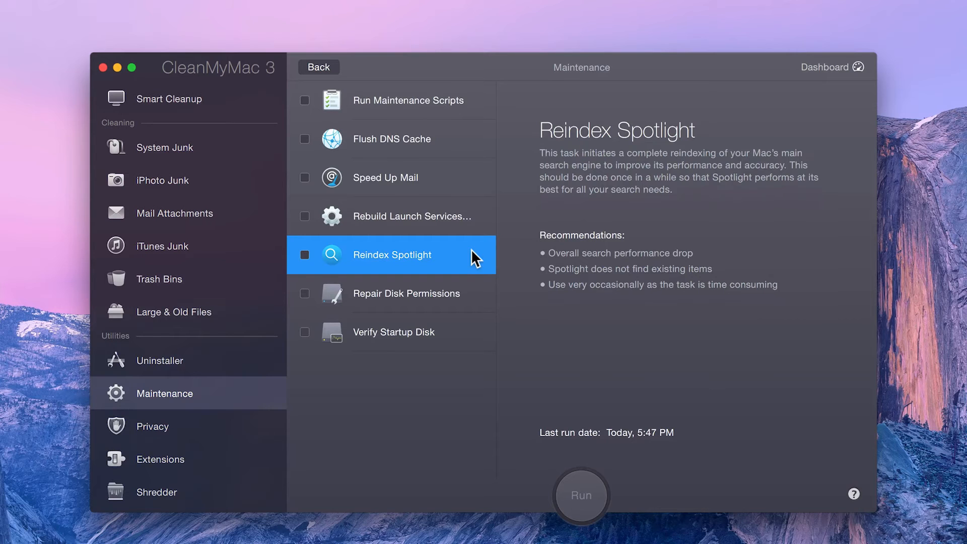
pyautogui.click(406, 293)
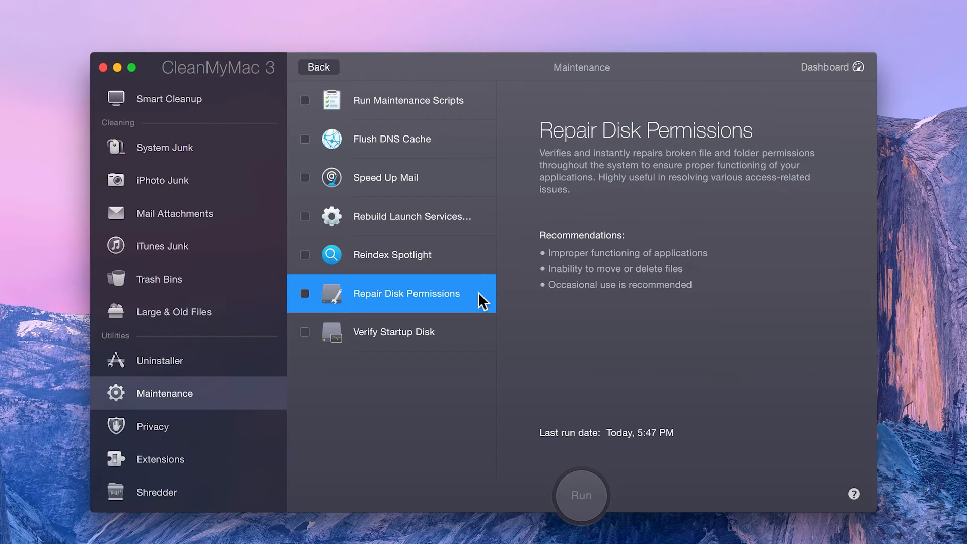
# Show the Verify Startup Disk task details in the list
pyautogui.click(393, 332)
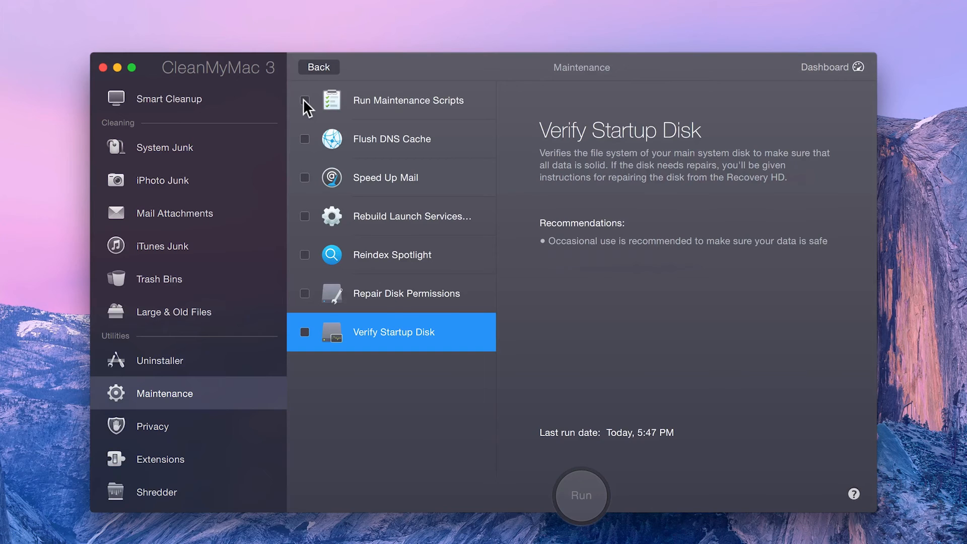
# Run Maintenance Scripts, Repair Disk Permissions and Verify Startup Disk
pyautogui.click(305, 99)
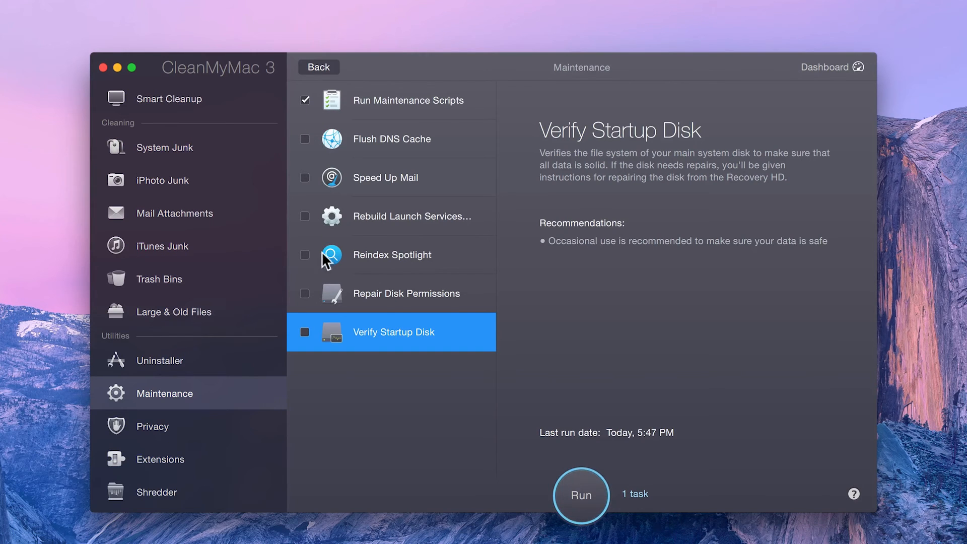
pyautogui.click(304, 293)
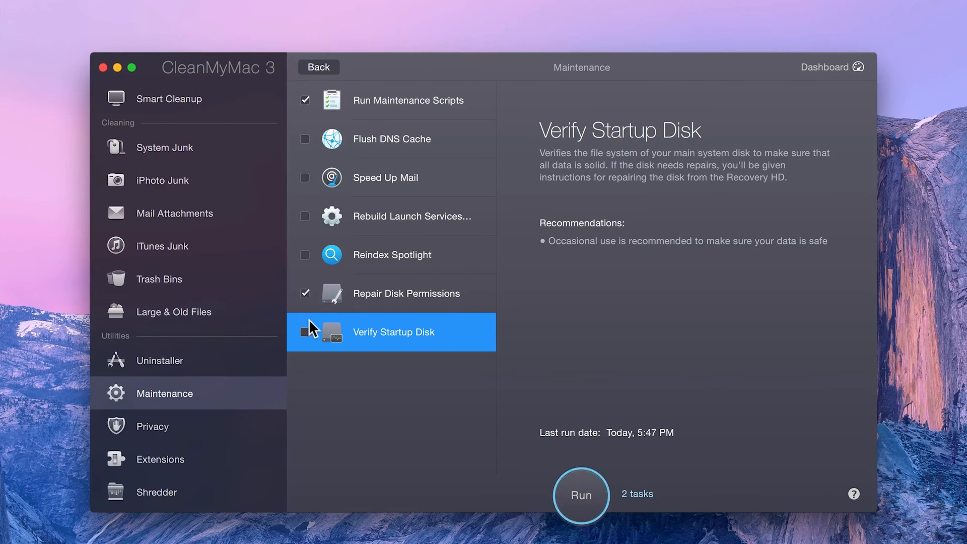
pyautogui.click(305, 332)
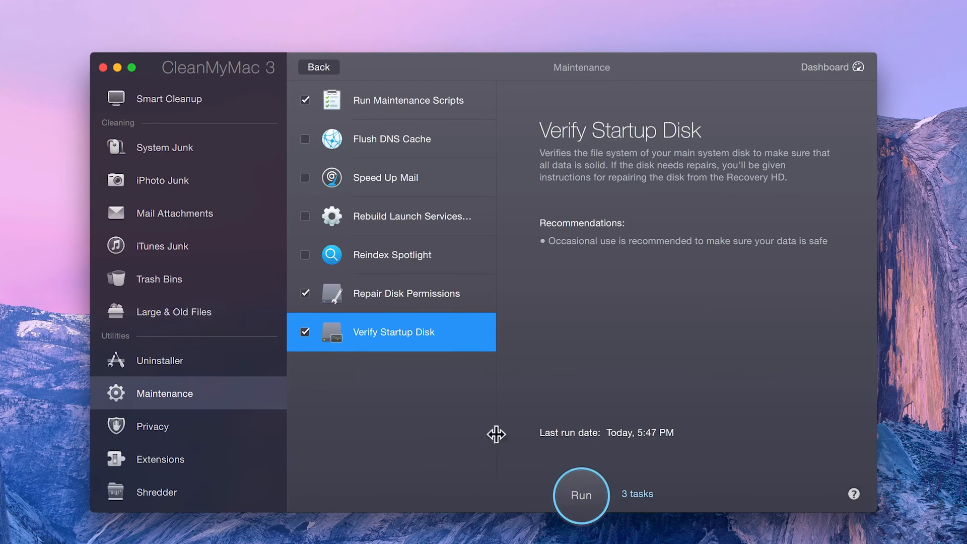
pyautogui.click(579, 495)
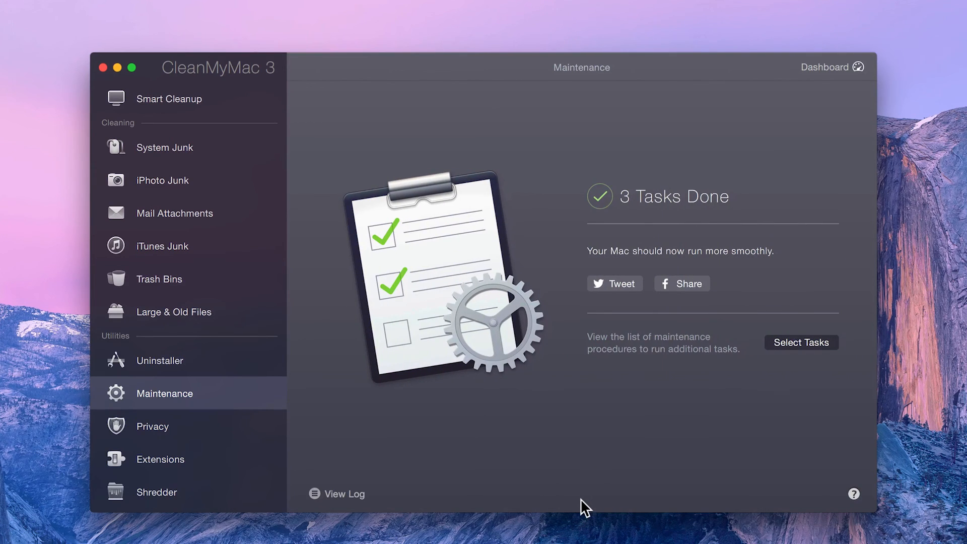
pyautogui.moveTo(345, 493)
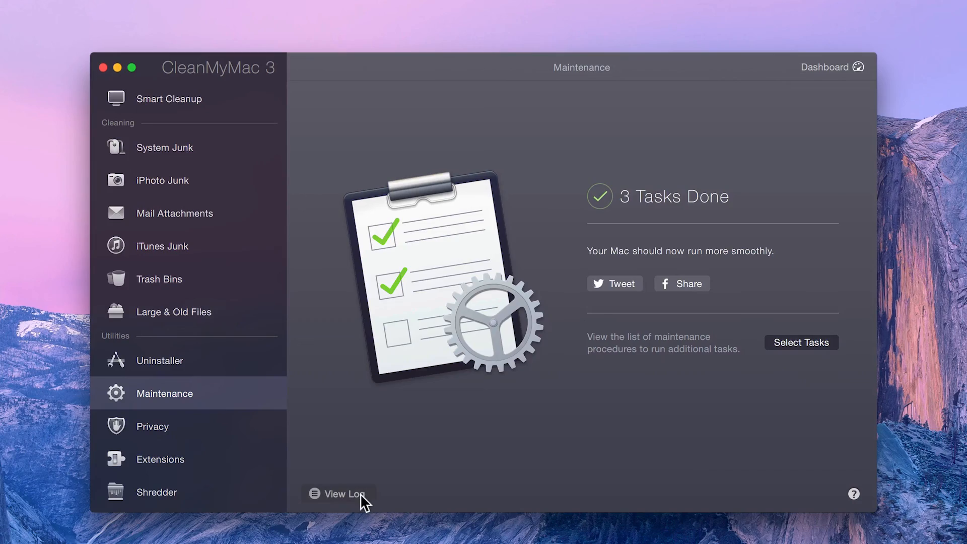
pyautogui.moveTo(790, 371)
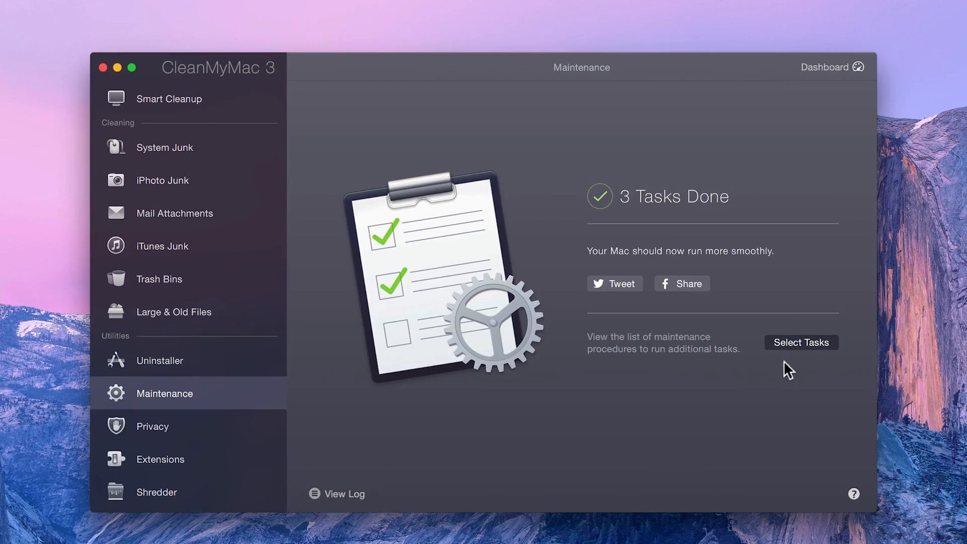